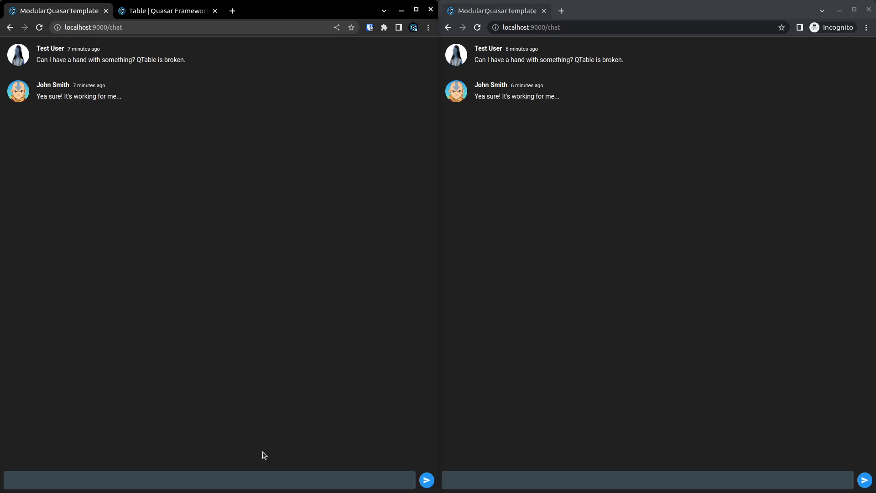
Step: Draft a ```repl:quasar block with a template containing an empty q-btn
{"action": "left_click", "coordinate": [213, 480]}
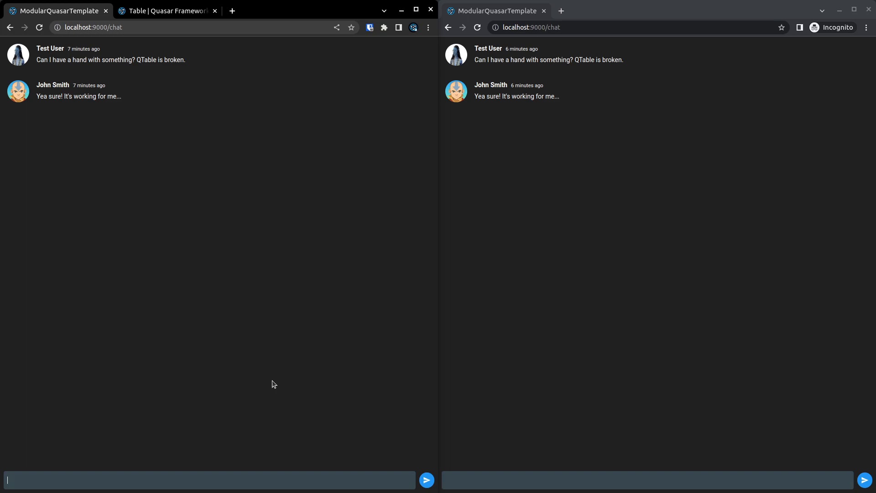
{"action": "type", "text": "1"}
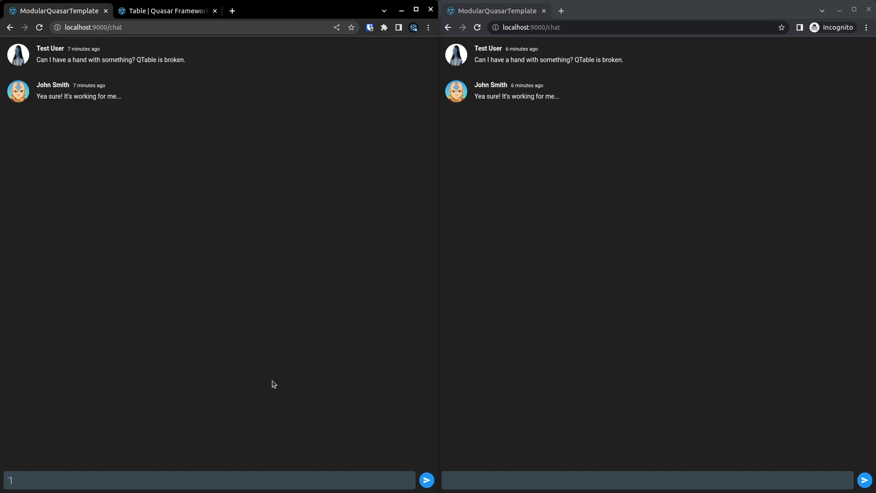
{"action": "type", "text": "```repl"}
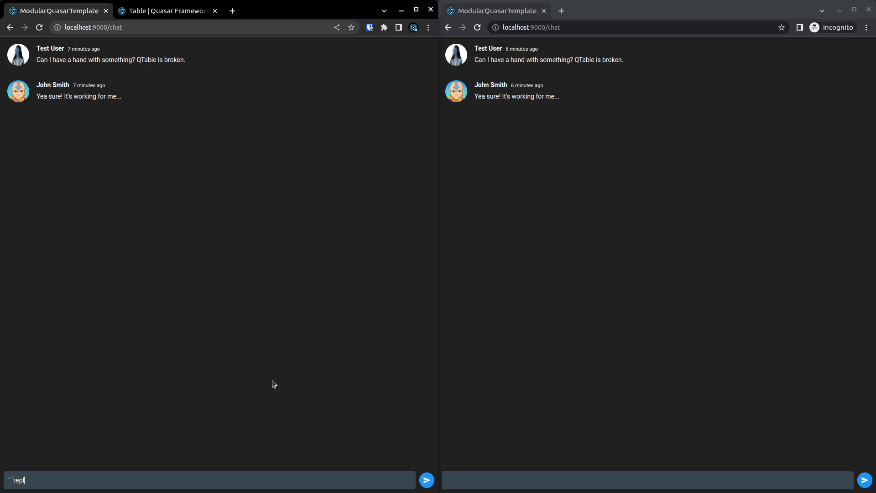
{"action": "type", "text": ":quasar"}
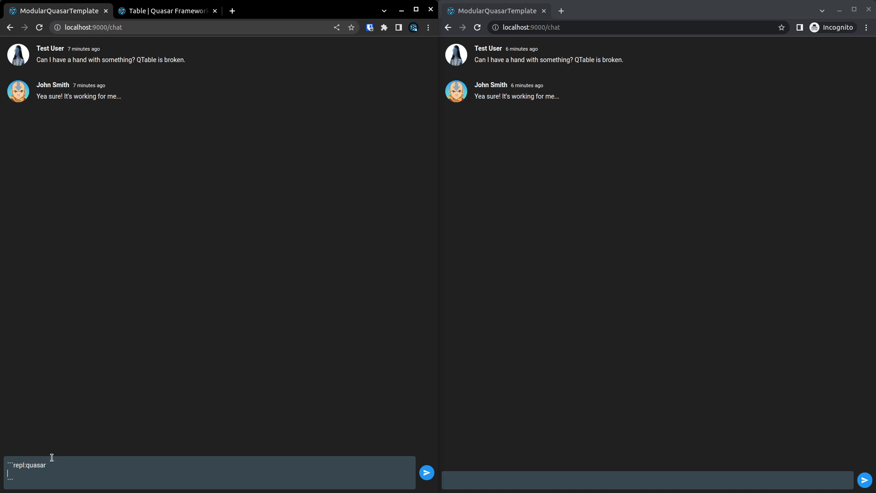
{"action": "mouse_move", "coordinate": [212, 146]}
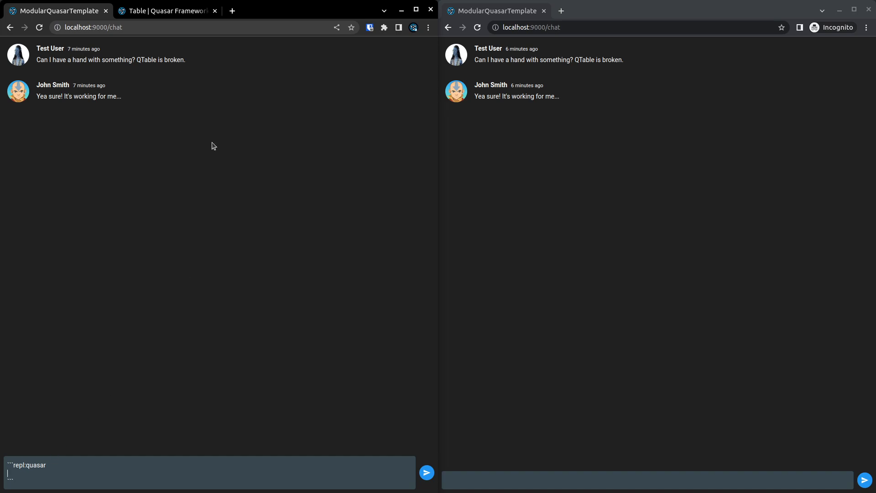
{"action": "type", "text": "<s"}
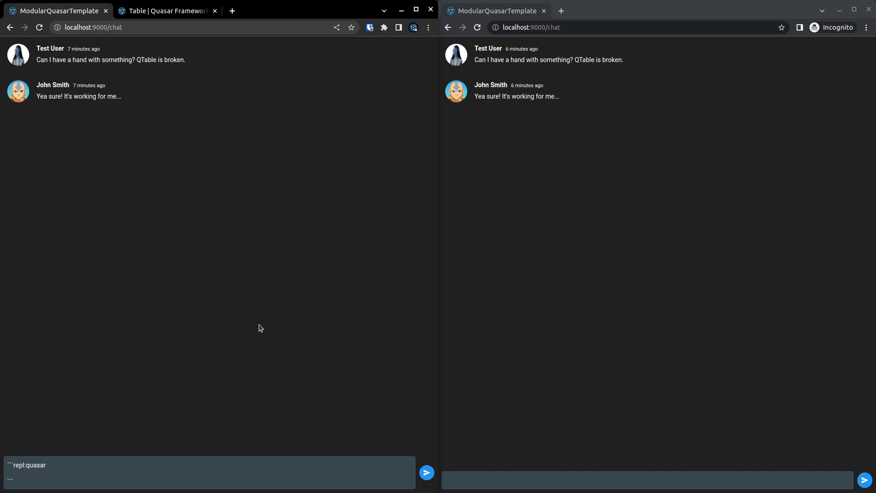
{"action": "type", "text": "<template>"}
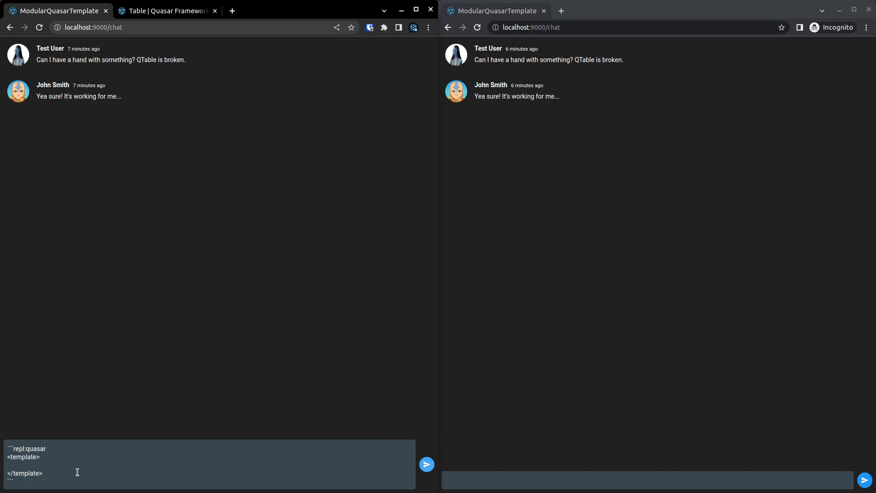
{"action": "type", "text": "<"}
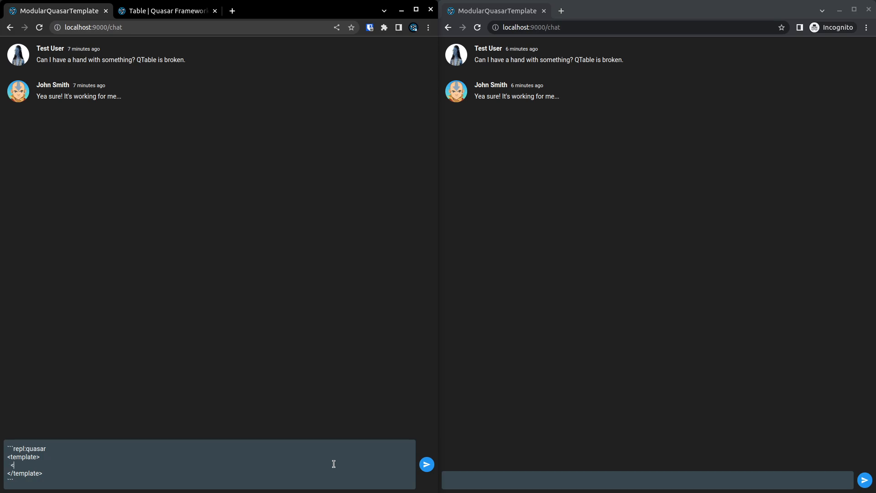
{"action": "type", "text": "q-btn />"}
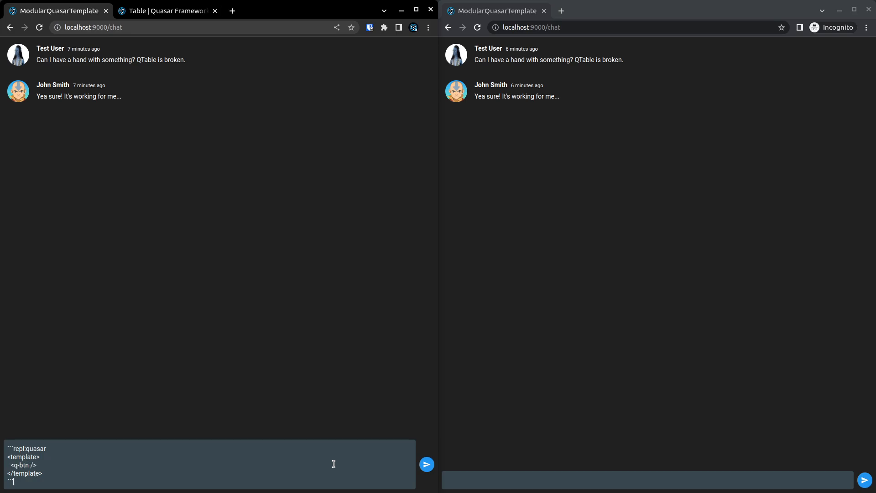
Step: Give the q-btn label "Click Me" and color blue
{"action": "left_click", "coordinate": [28, 465]}
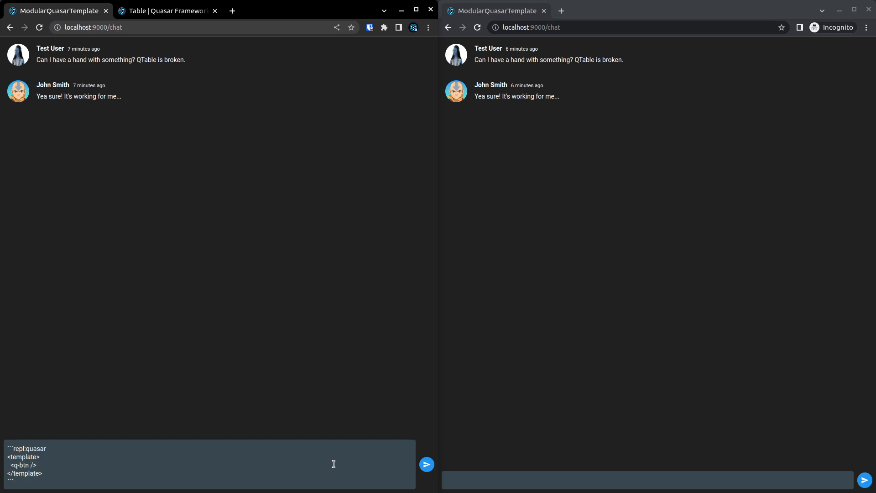
{"action": "type", "text": "label=\"Click"}
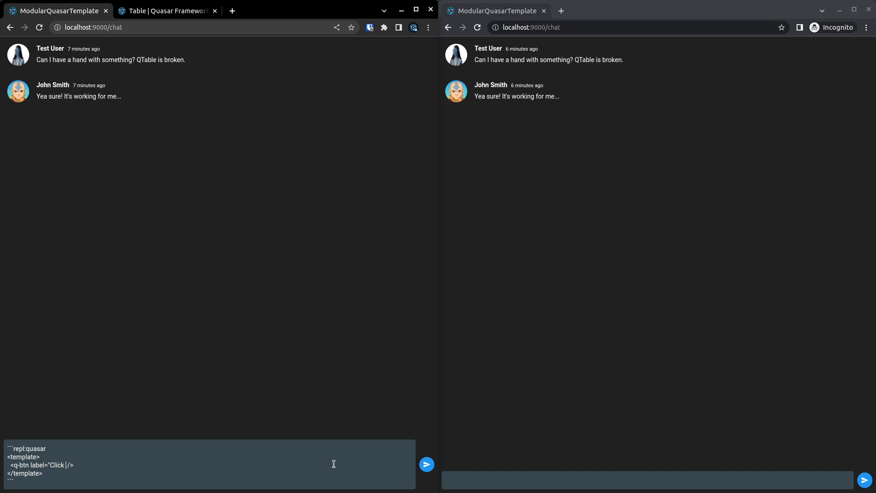
{"action": "type", "text": "Me"}
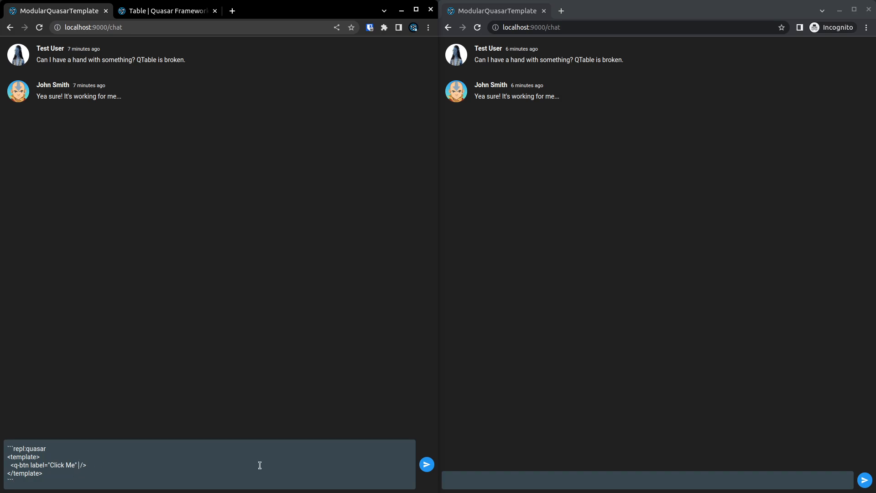
{"action": "type", "text": "color="}
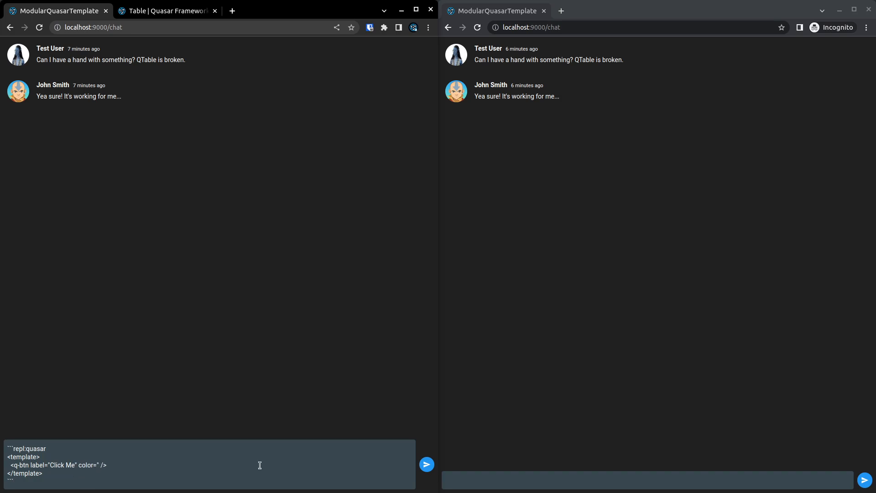
{"action": "type", "text": "blue"}
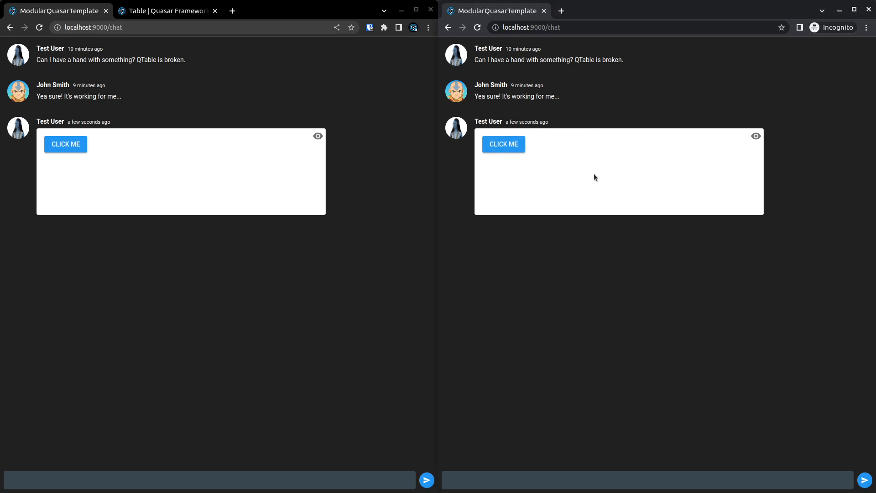
Step: Send the button message, start another repl block, and view the preview in the full REPL editor
{"action": "left_click", "coordinate": [213, 479]}
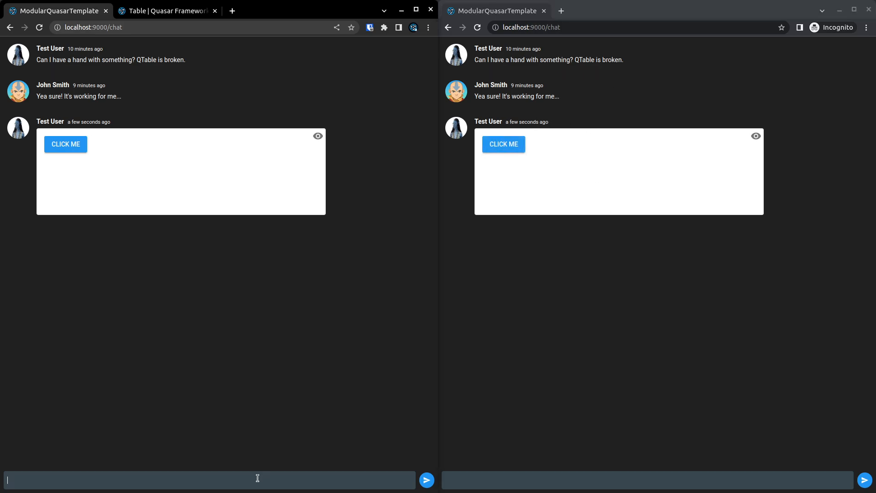
{"action": "type", "text": "..."}
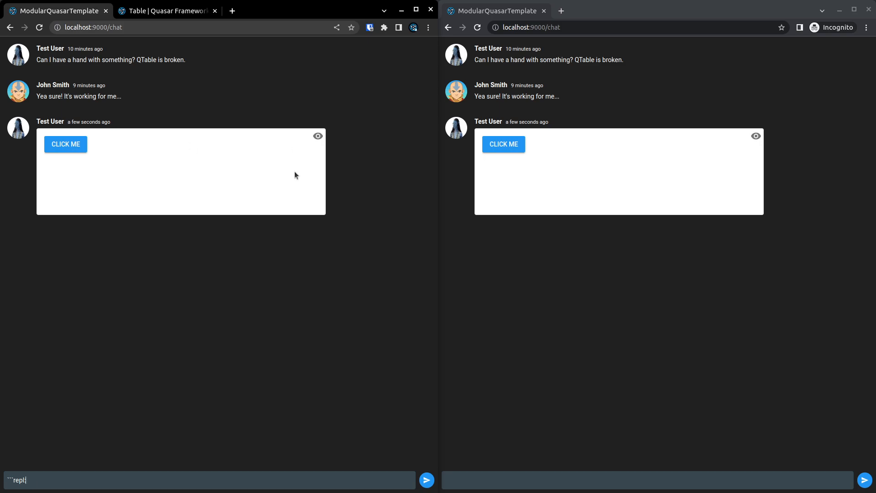
{"action": "mouse_move", "coordinate": [282, 183]}
{"action": "type", "text": ":"}
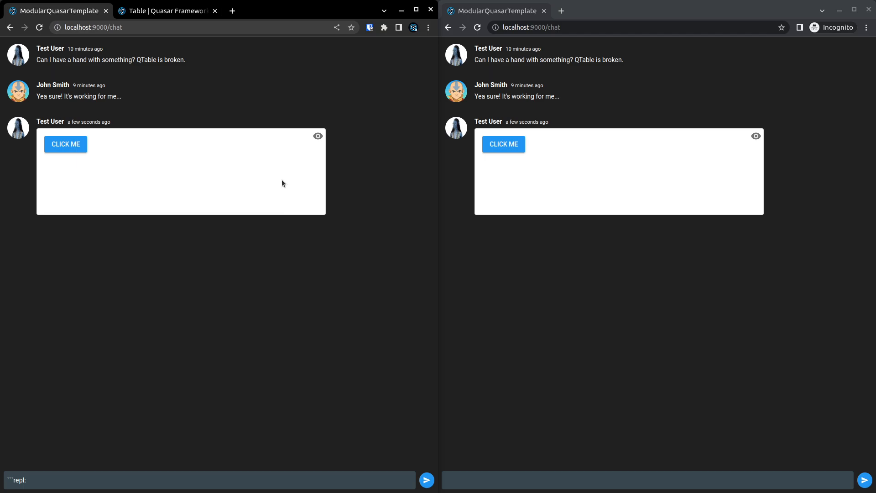
{"action": "type", "text": "l"}
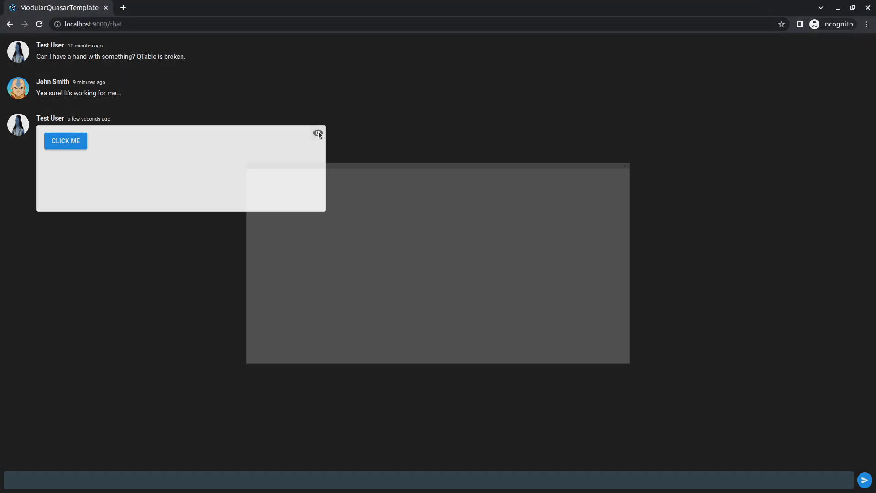
{"action": "left_click", "coordinate": [317, 134]}
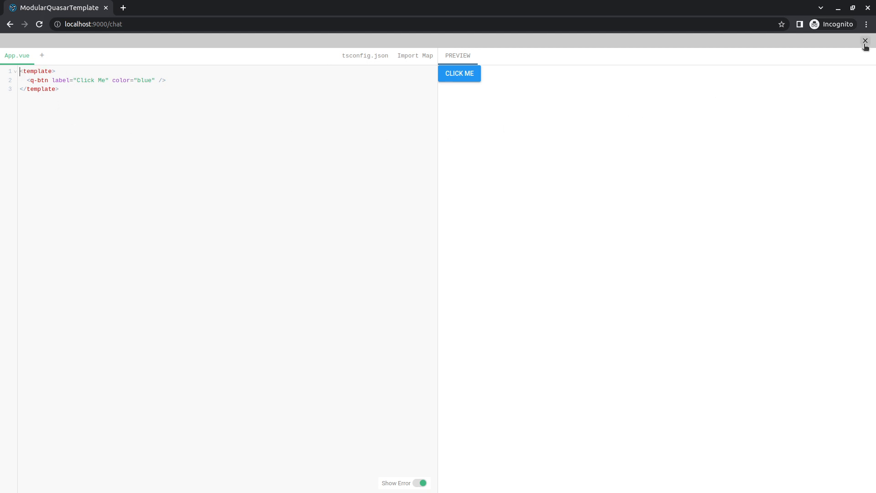
{"action": "left_click", "coordinate": [866, 41]}
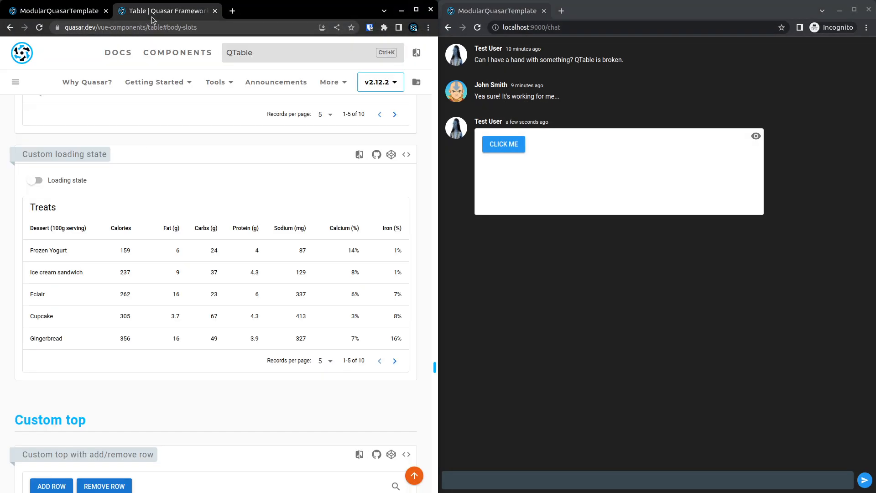
Step: Scroll the QTable docs down to the Body slots example code
{"action": "scroll", "scroll_direction": "down", "scroll_amount": 3}
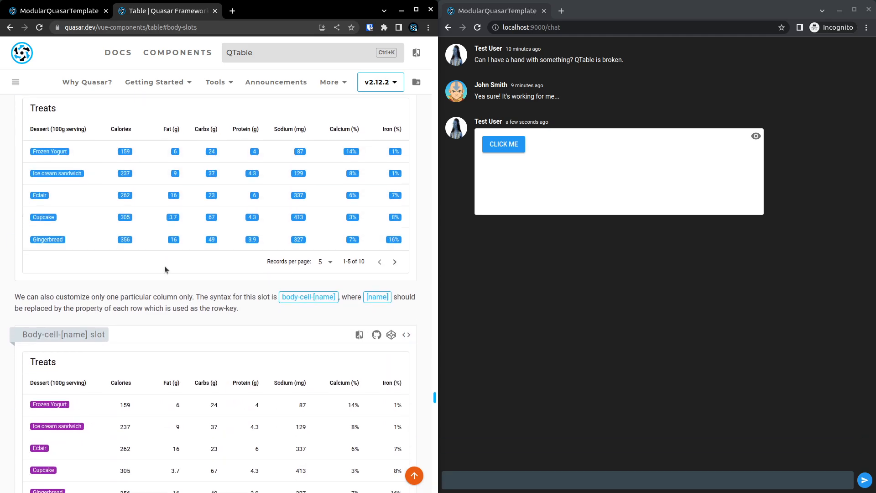
{"action": "scroll", "scroll_direction": "down", "scroll_amount": 3}
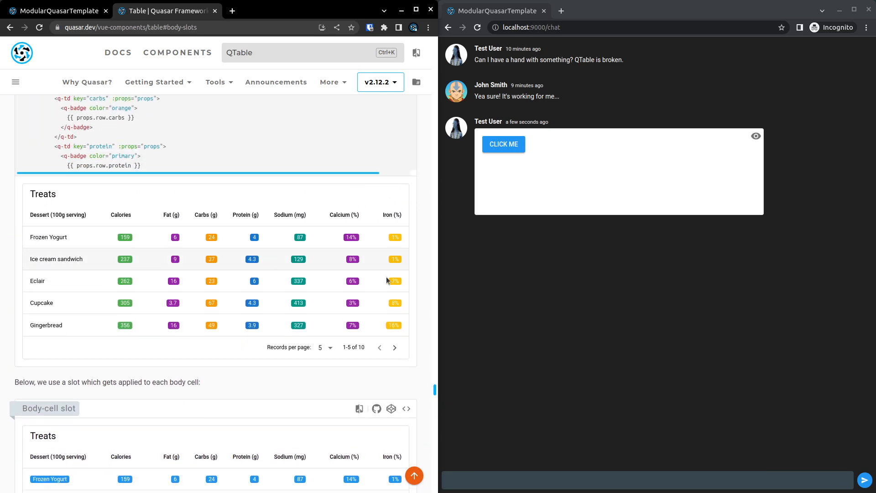
{"action": "scroll", "scroll_direction": "down", "scroll_amount": 3}
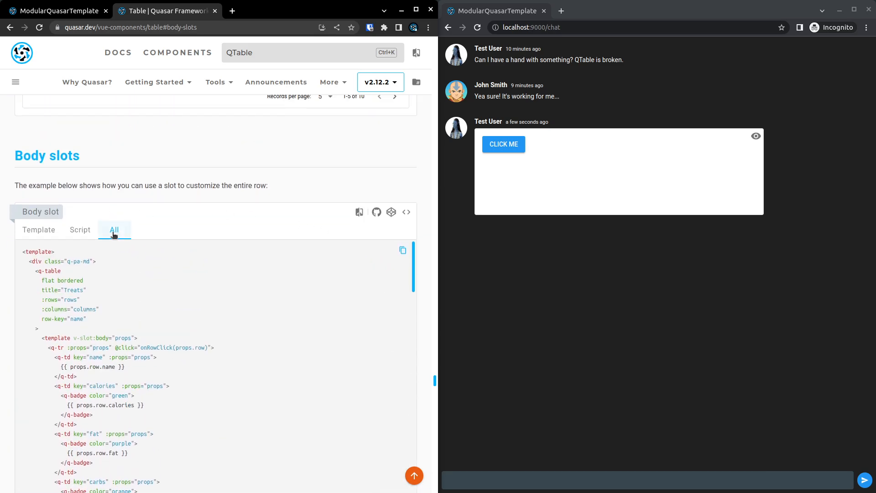
{"action": "scroll", "scroll_direction": "down", "scroll_amount": 3}
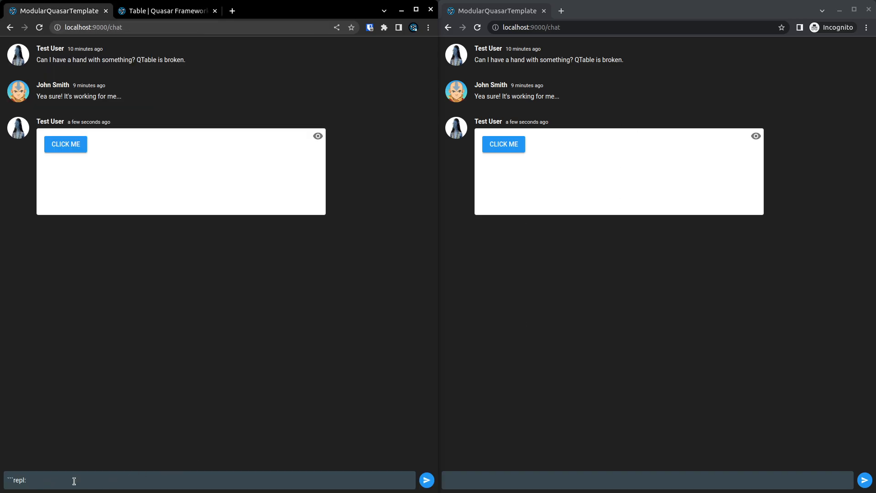
Step: Post 'Check this out!' with the Treats table repl:quasar block, then begin another ```repl:quasar block
{"action": "type", "text": "quasar"}
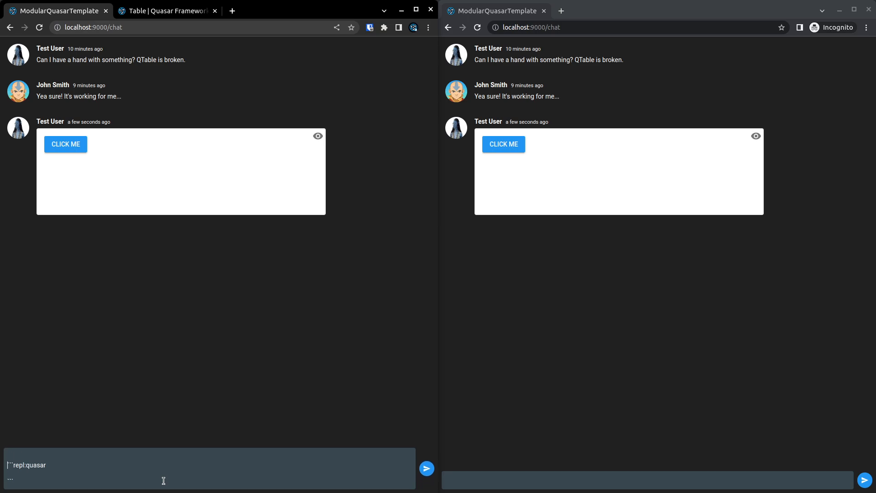
{"action": "type", "text": "Check this"}
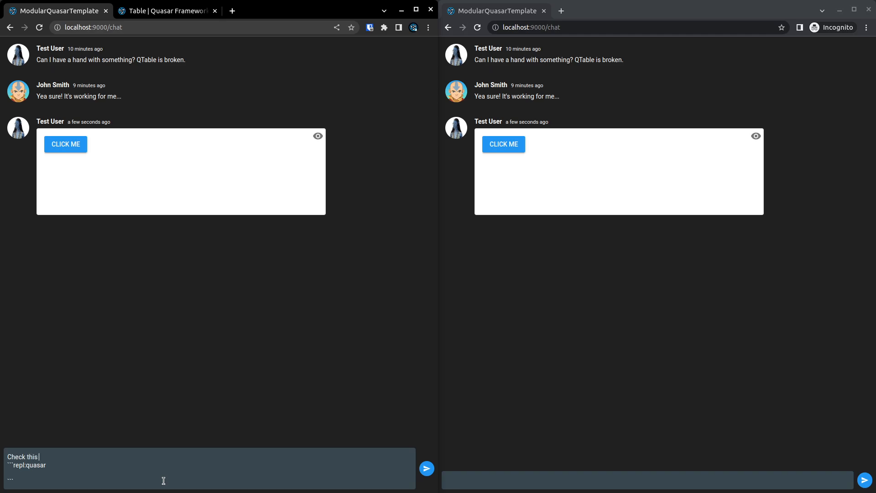
{"action": "type", "text": "out!"}
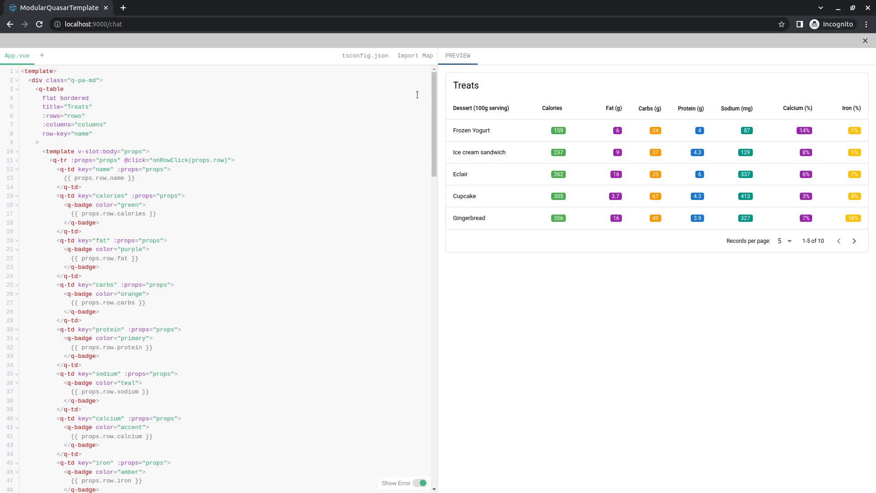
{"action": "scroll", "scroll_direction": "down", "scroll_amount": 3}
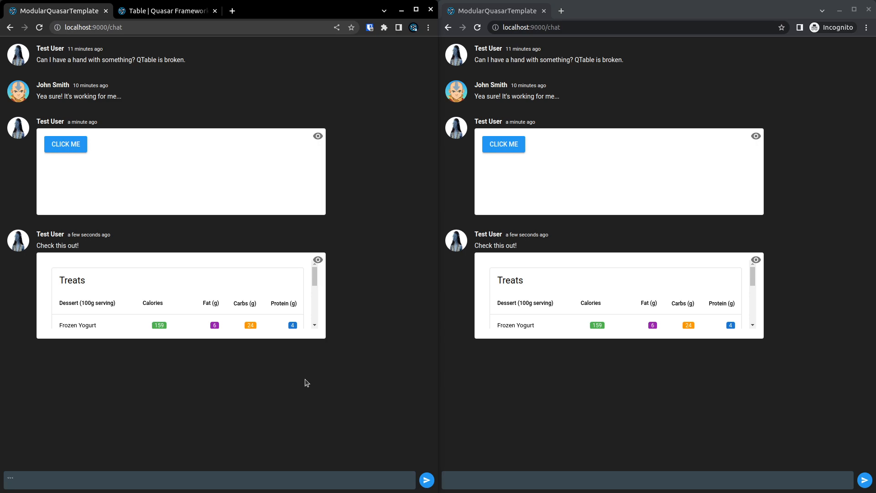
{"action": "type", "text": "```repl:quasar"}
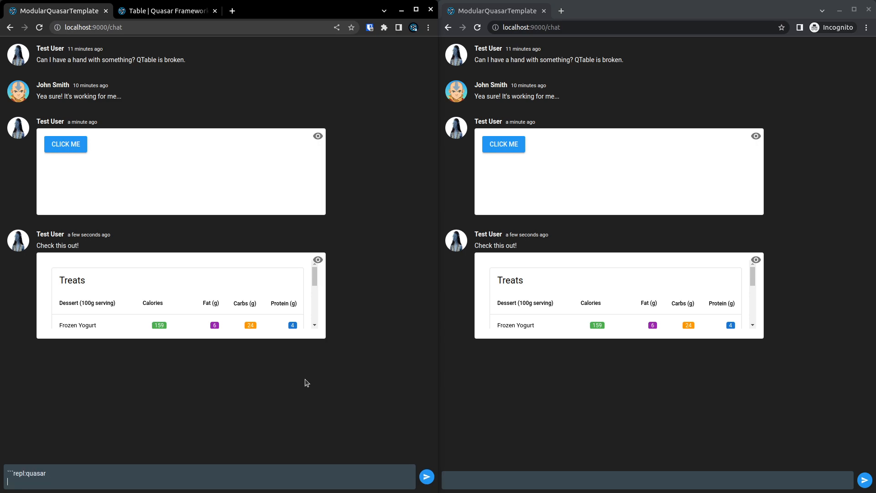
Step: Return to the QTable documentation page to grab the Body slot code
{"action": "left_click", "coordinate": [165, 11]}
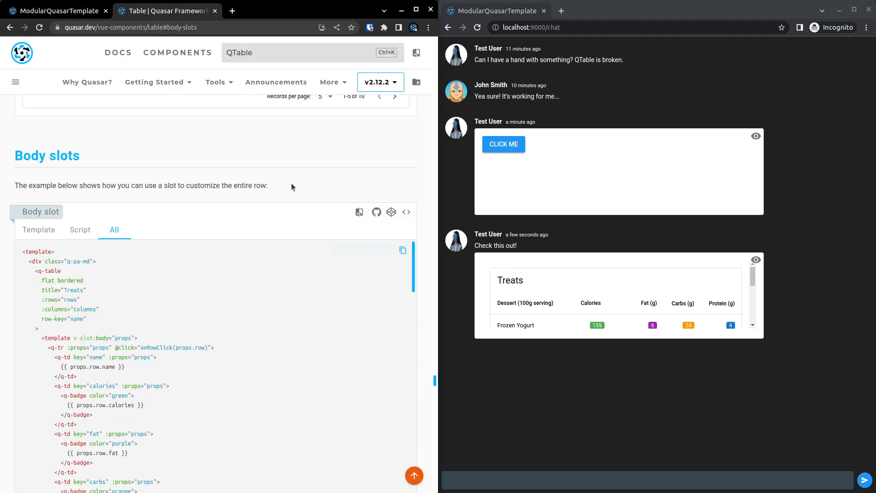
{"action": "mouse_move", "coordinate": [402, 250]}
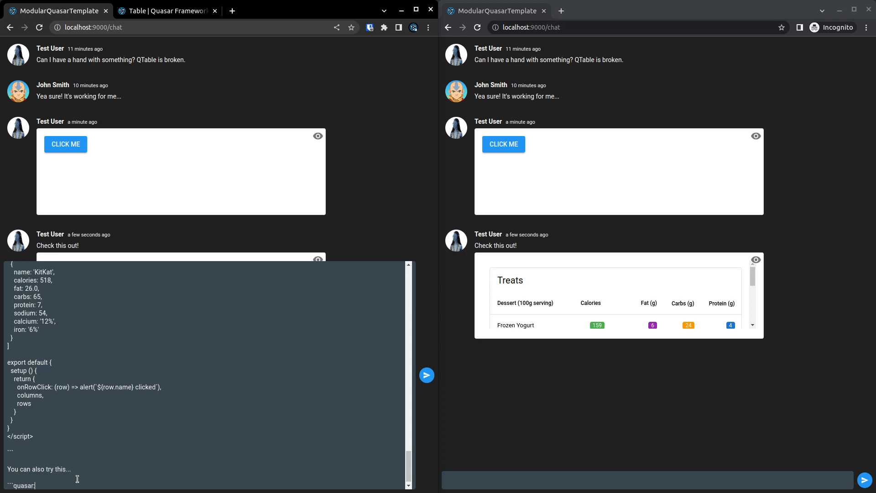
Step: Mark the final block as repl:quasar with a closing fence, then return to the docs
{"action": "type", "text": "repl:"}
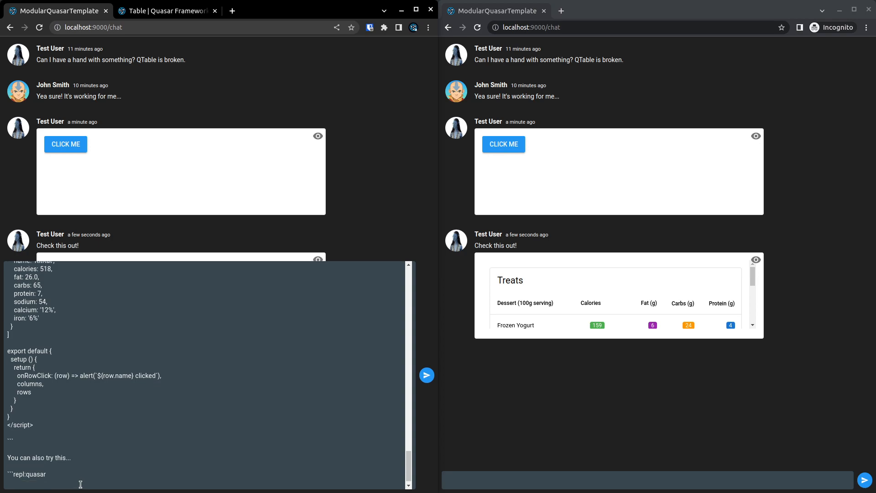
{"action": "scroll", "scroll_direction": "down", "scroll_amount": 3}
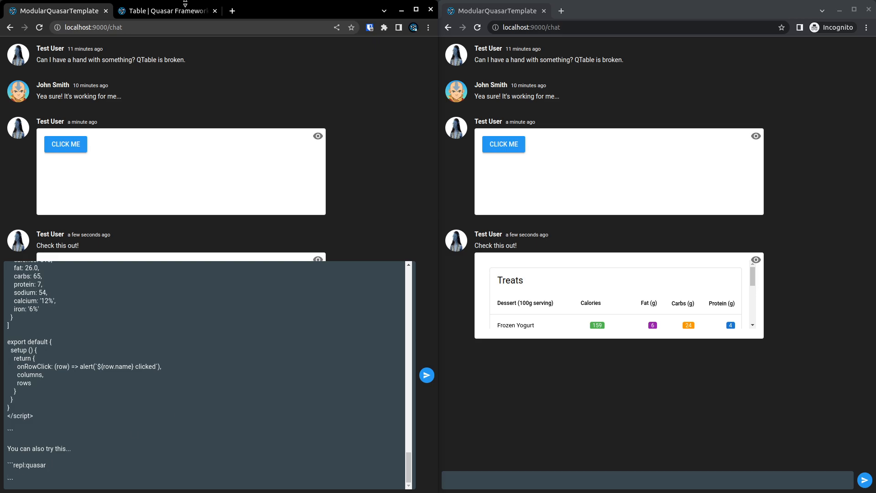
{"action": "left_click", "coordinate": [166, 11]}
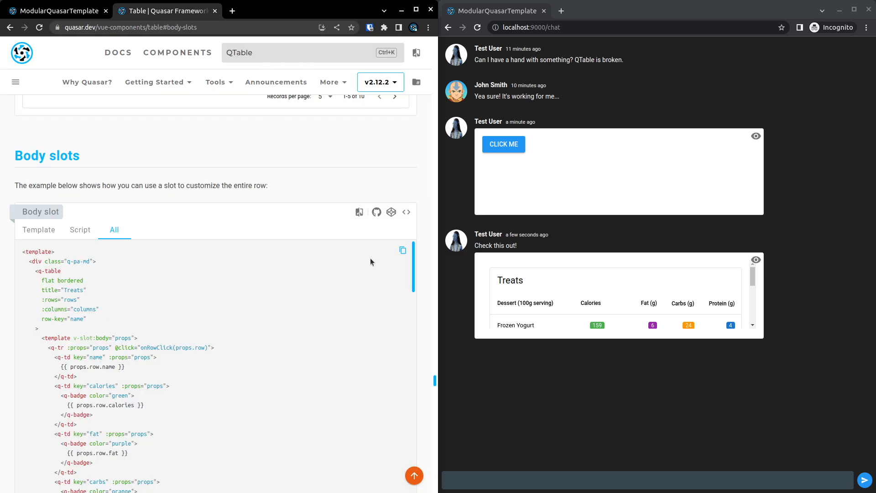
{"action": "scroll", "scroll_direction": "down", "scroll_amount": 3}
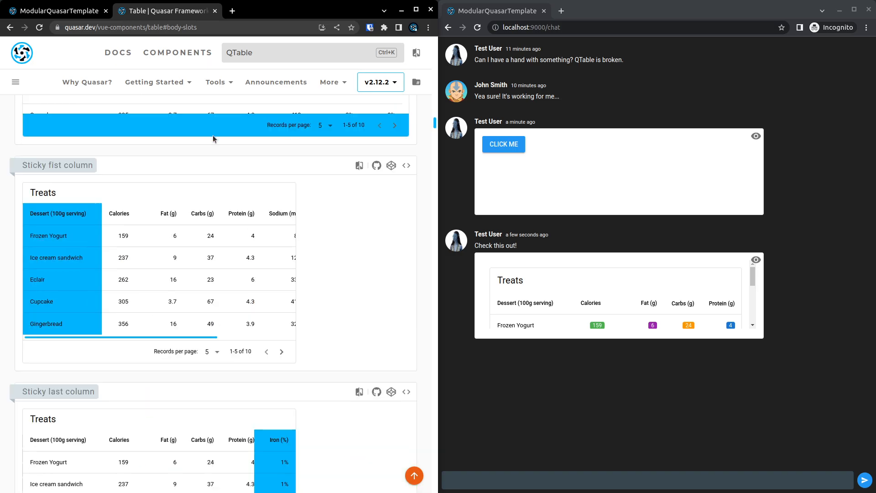
{"action": "mouse_move", "coordinate": [407, 165]}
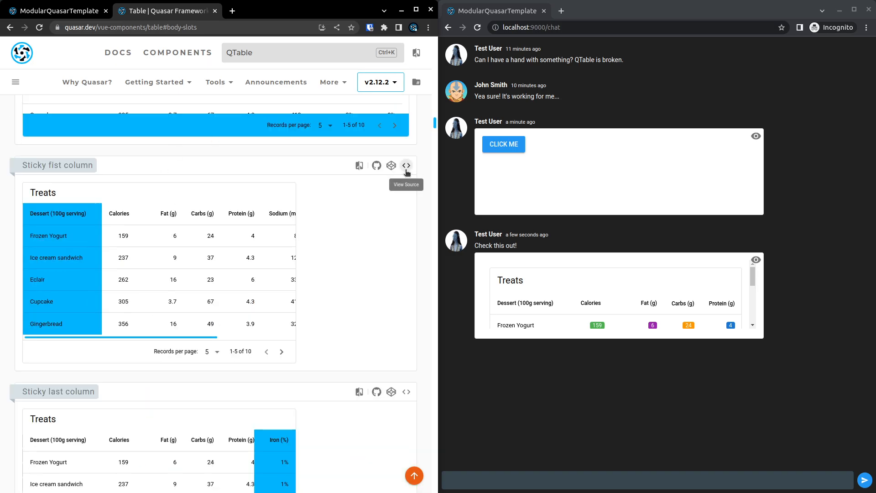
{"action": "scroll", "scroll_direction": "down", "scroll_amount": 3}
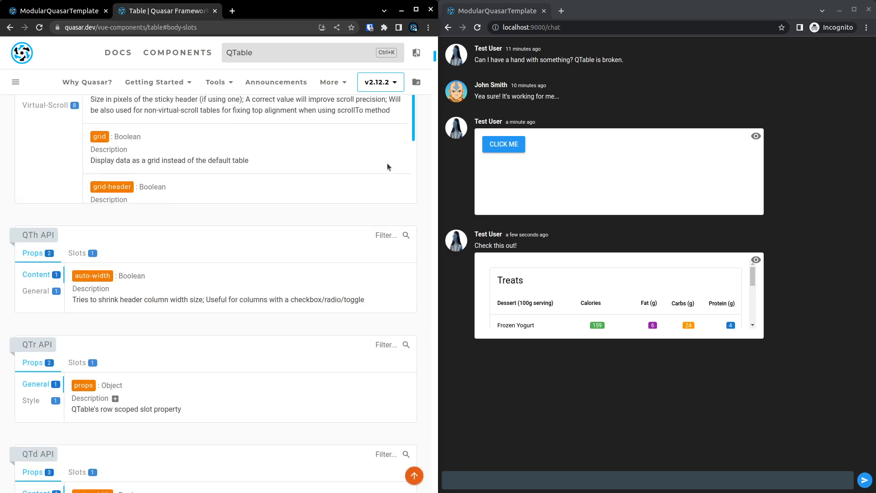
{"action": "scroll", "scroll_direction": "down", "scroll_amount": 3}
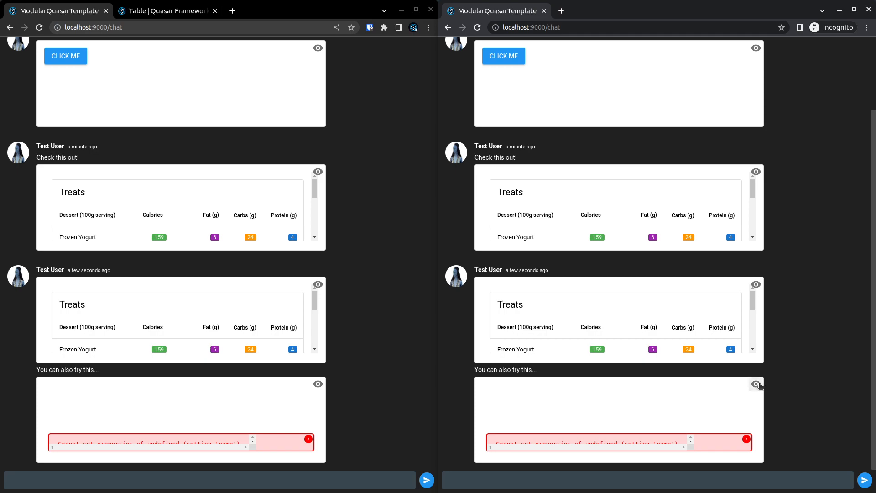
{"action": "mouse_move", "coordinate": [524, 422]}
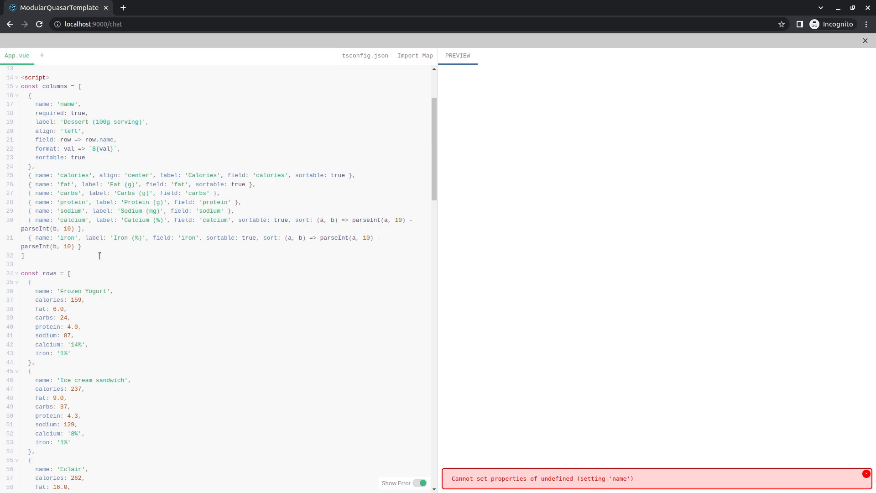
{"action": "mouse_move", "coordinate": [101, 256]}
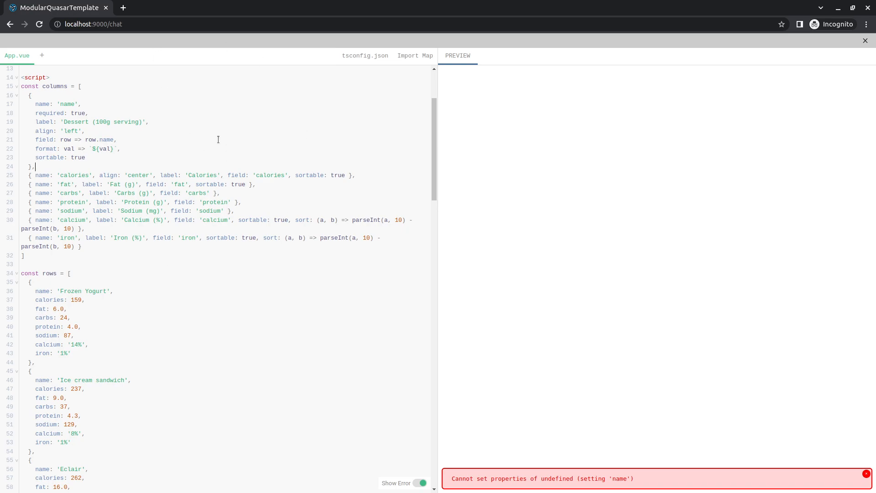
{"action": "mouse_move", "coordinate": [767, 236]}
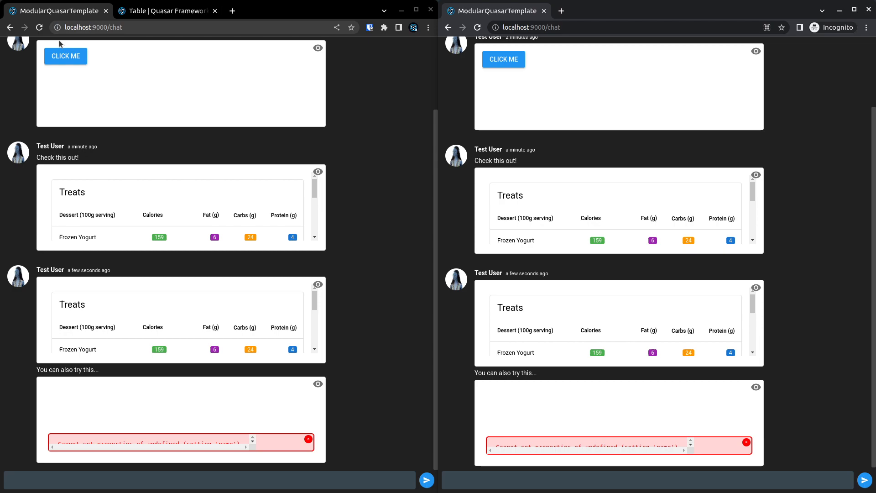
{"action": "mouse_move", "coordinate": [48, 423]}
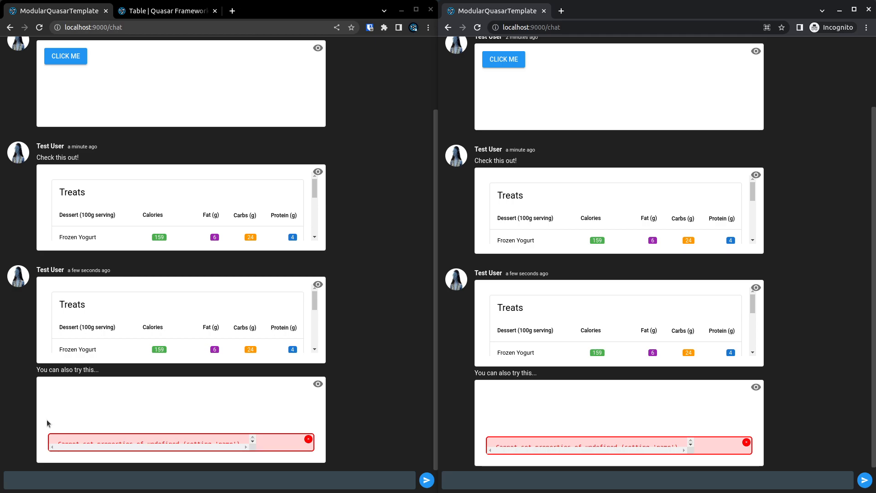
{"action": "mouse_move", "coordinate": [195, 126]}
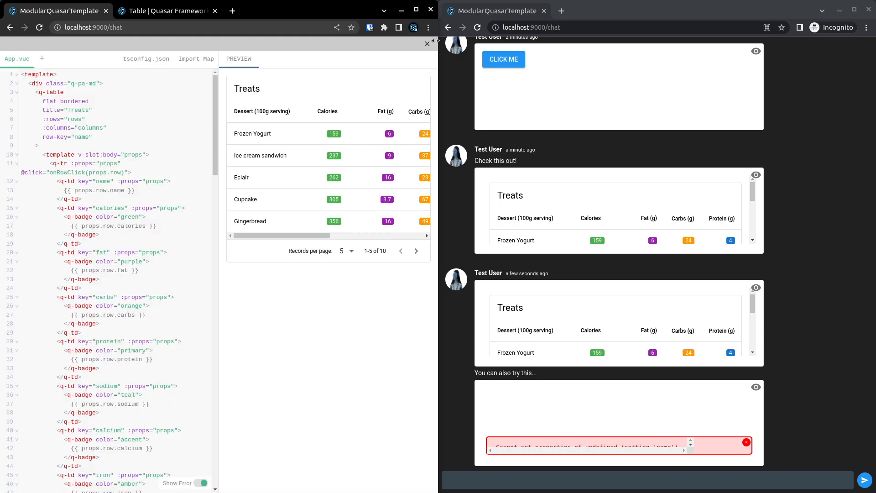
{"action": "left_click", "coordinate": [427, 44]}
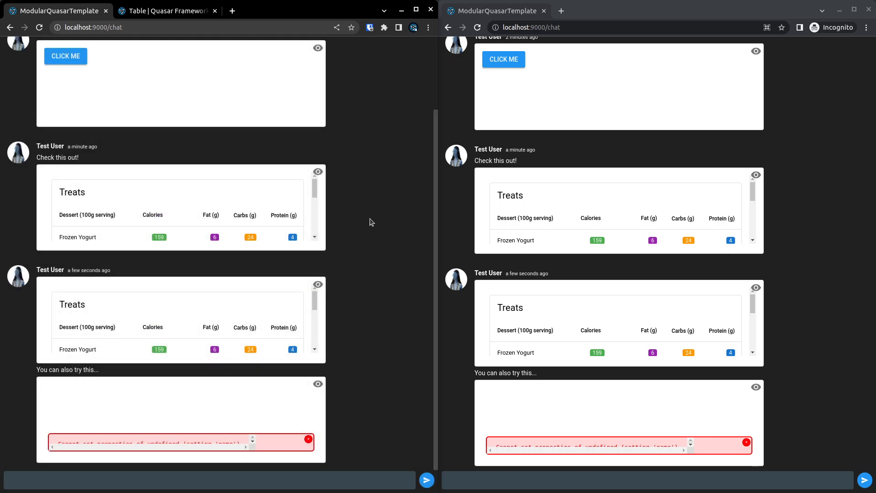
{"action": "mouse_move", "coordinate": [626, 263]}
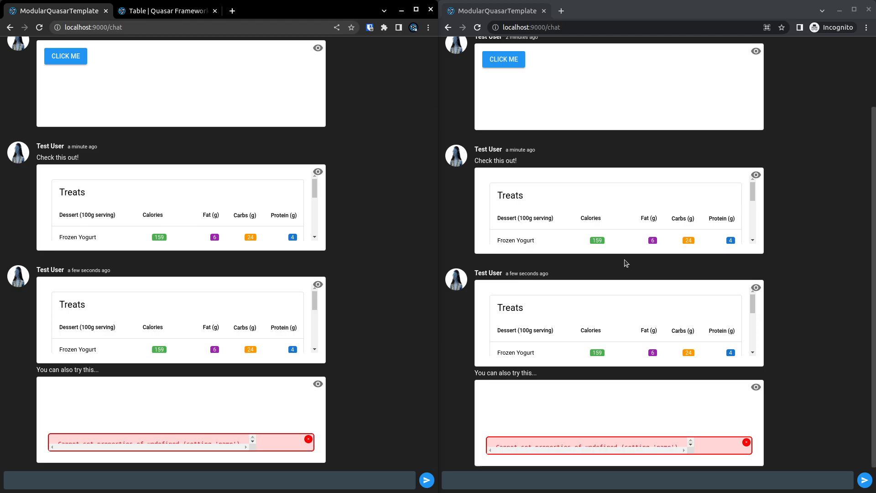